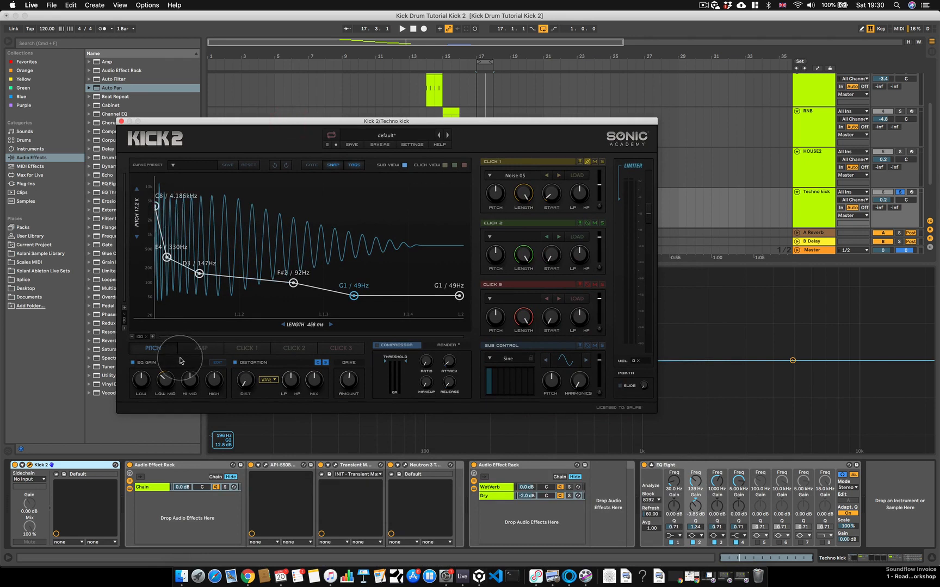
Step: Move Kick 2's F#2 pitch-envelope node down to F2 (87 Hz), then close Kick 2
left_click(152, 348)
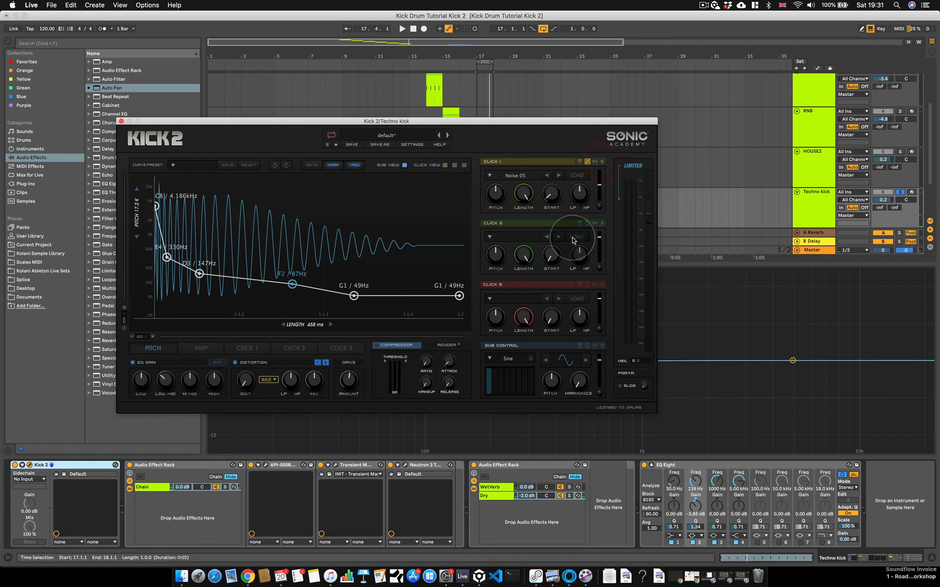
mouse_move(122, 123)
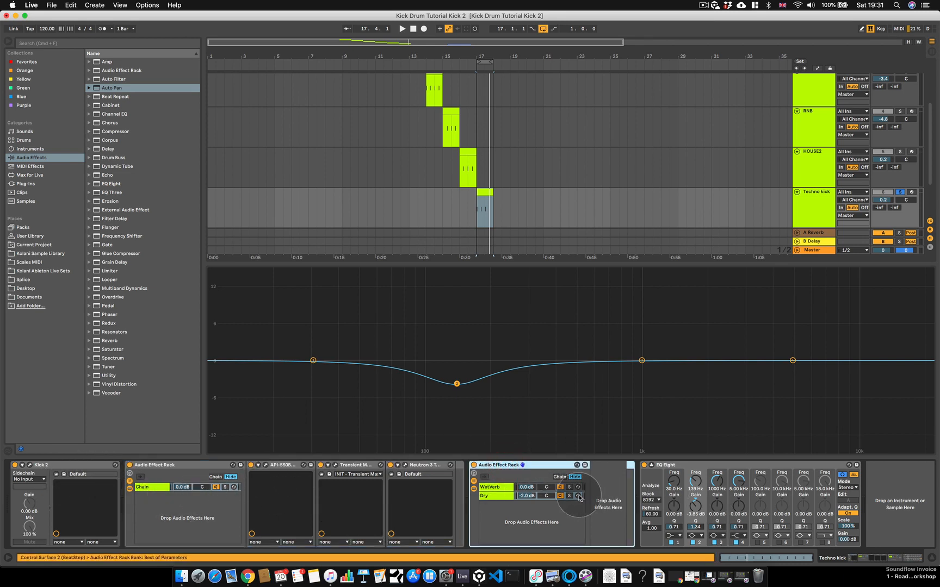
left_click(473, 465)
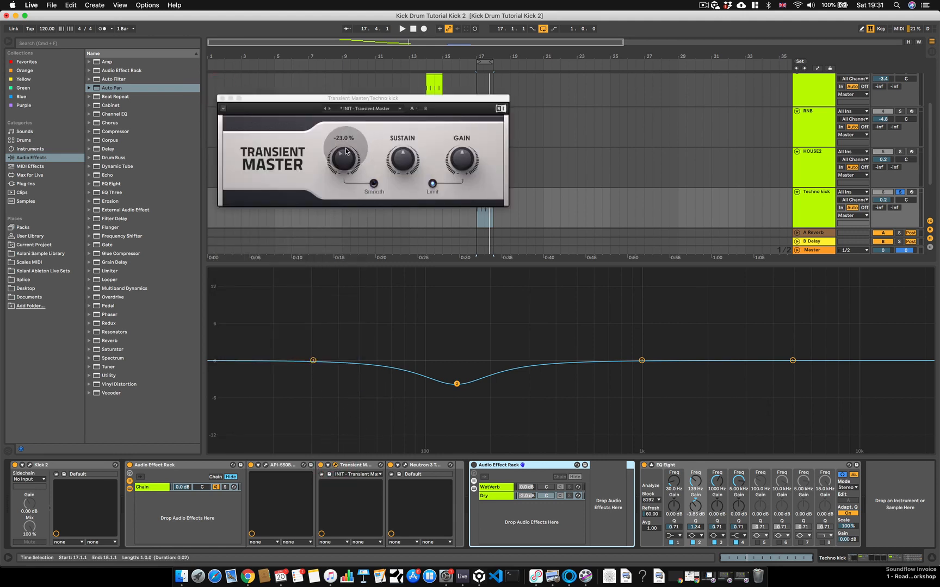
left_click(222, 98)
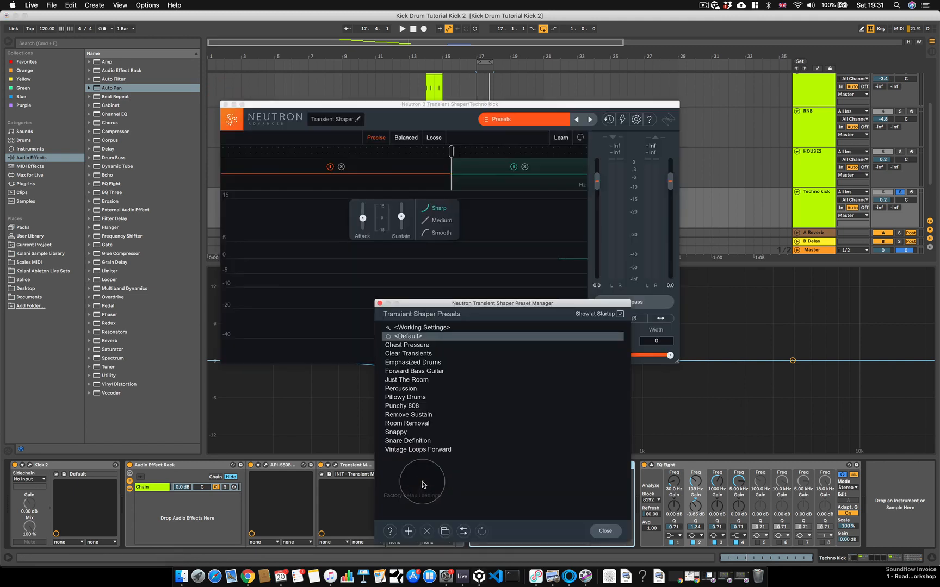
left_click(605, 531)
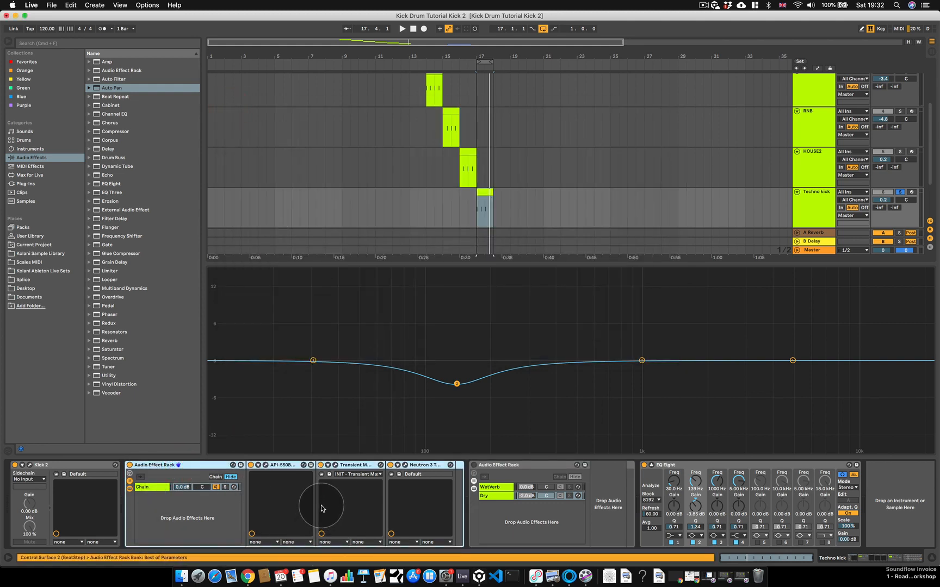
mouse_move(286, 487)
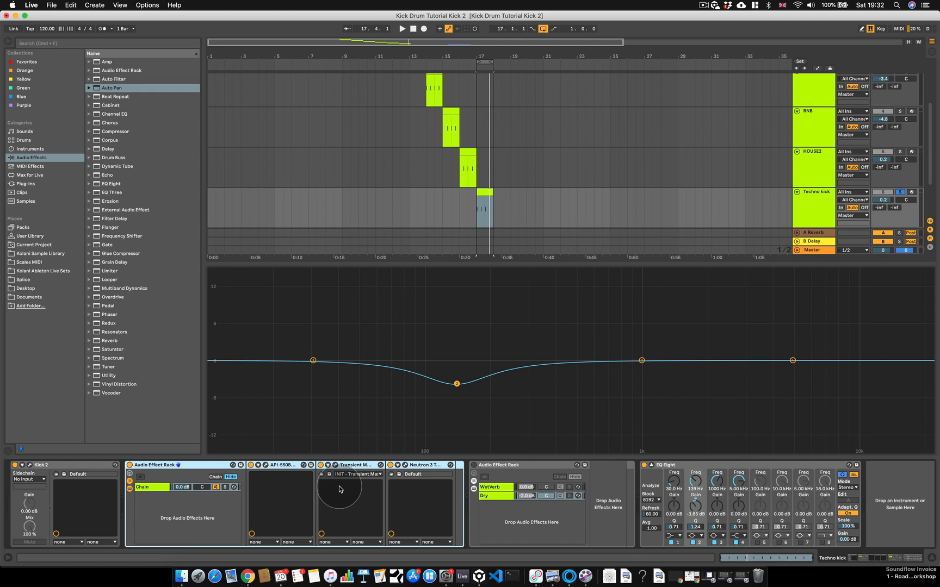
Step: Select the WetVerb chain to show its Reverb, Glue Compressor, EQ Eight and Echo
left_click(498, 465)
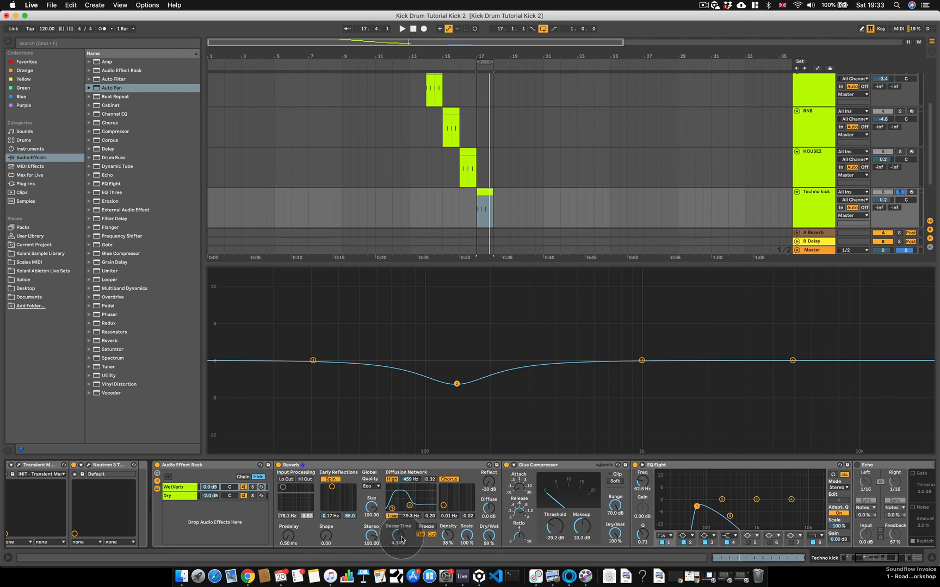
left_click(401, 29)
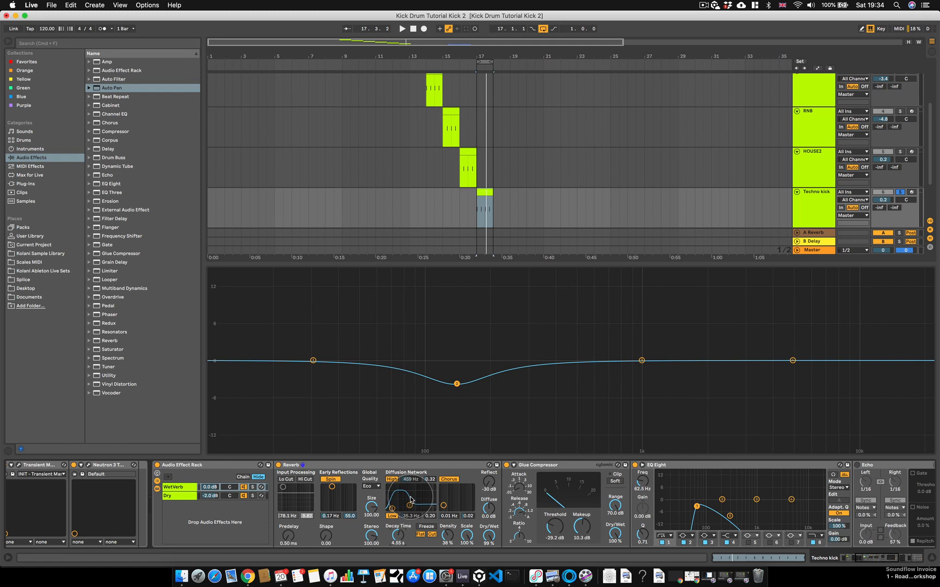
left_click(729, 468)
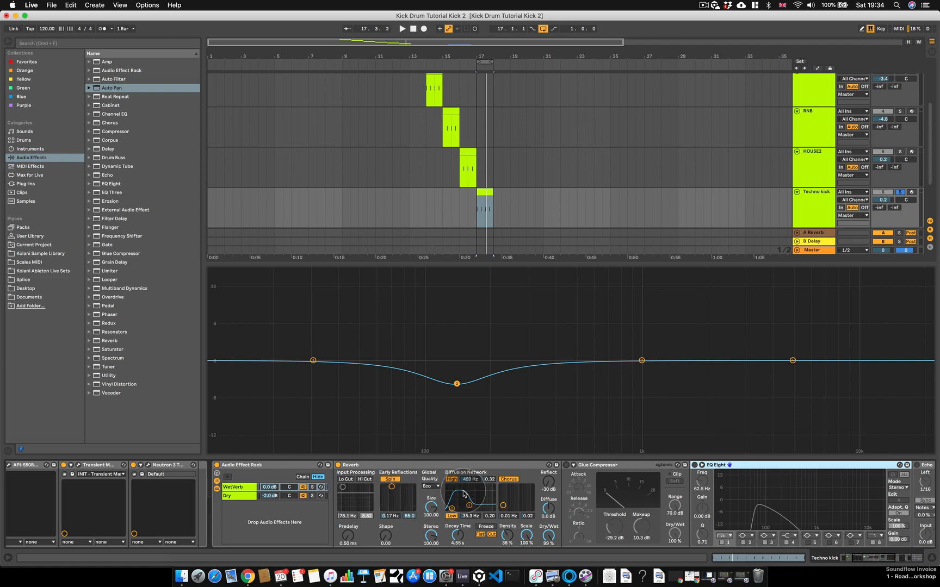
Step: Set the WetVerb EQ Eight band 1 to 288 Hz with a Q of 0.29
left_click(401, 29)
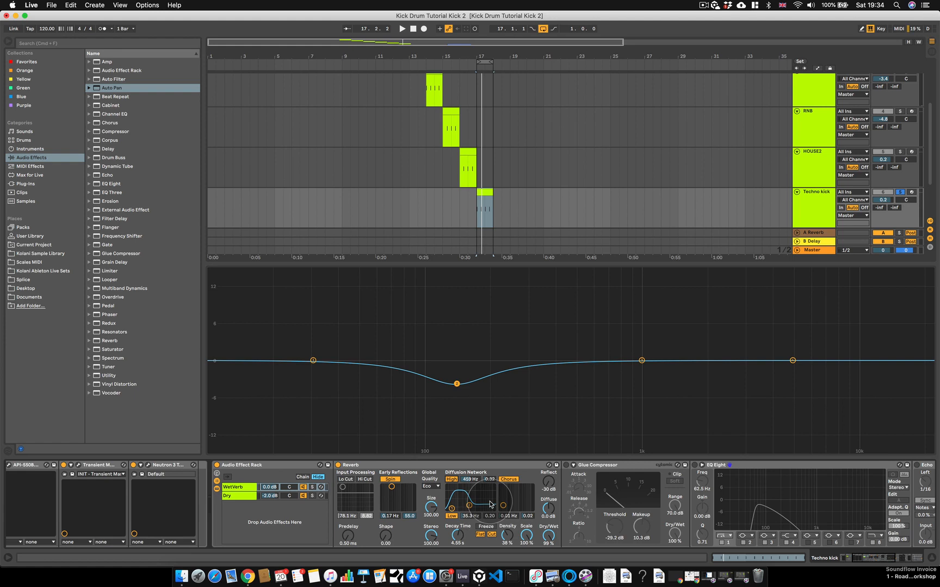
mouse_move(719, 486)
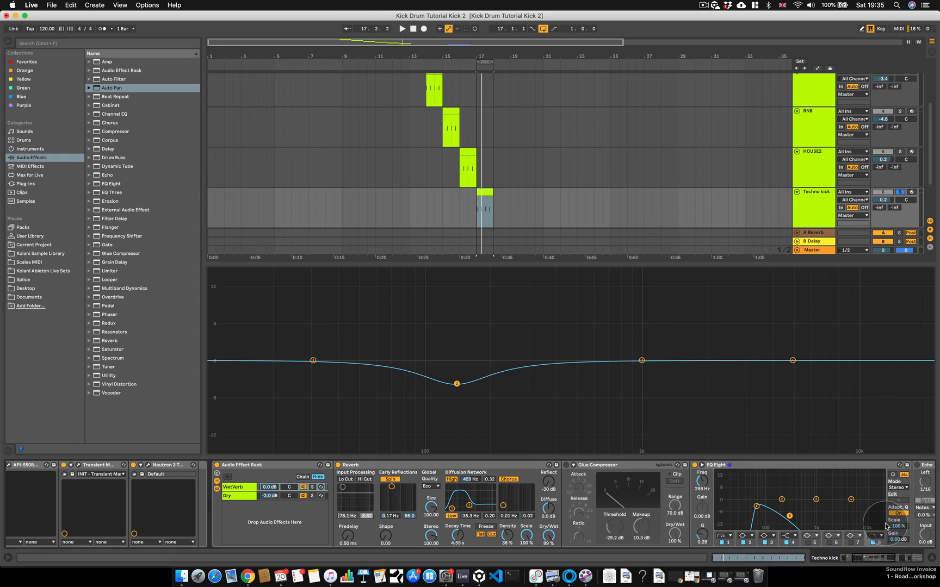
Step: Give the WetVerb Glue Compressor a -29.2 dB threshold and 10.3 dB makeup
left_click(402, 28)
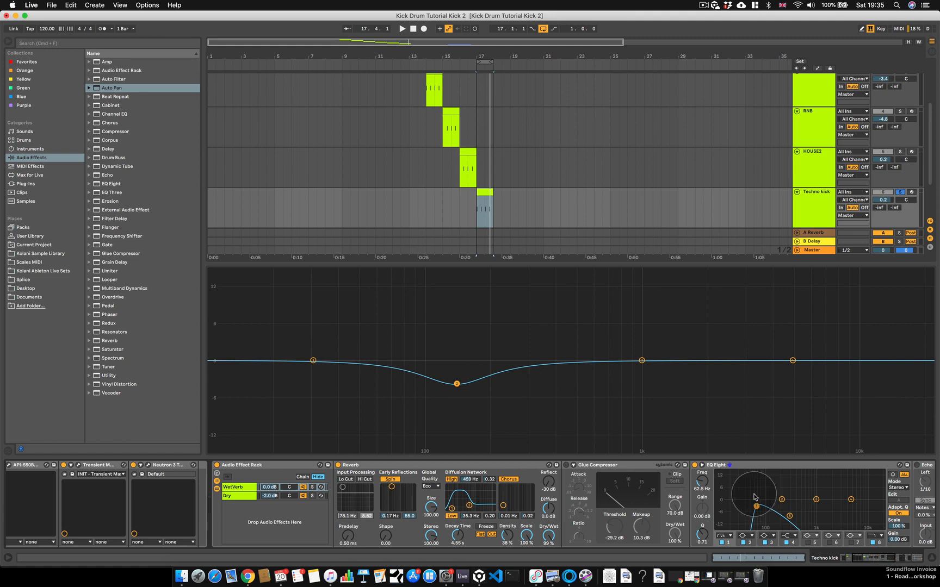
mouse_move(716, 494)
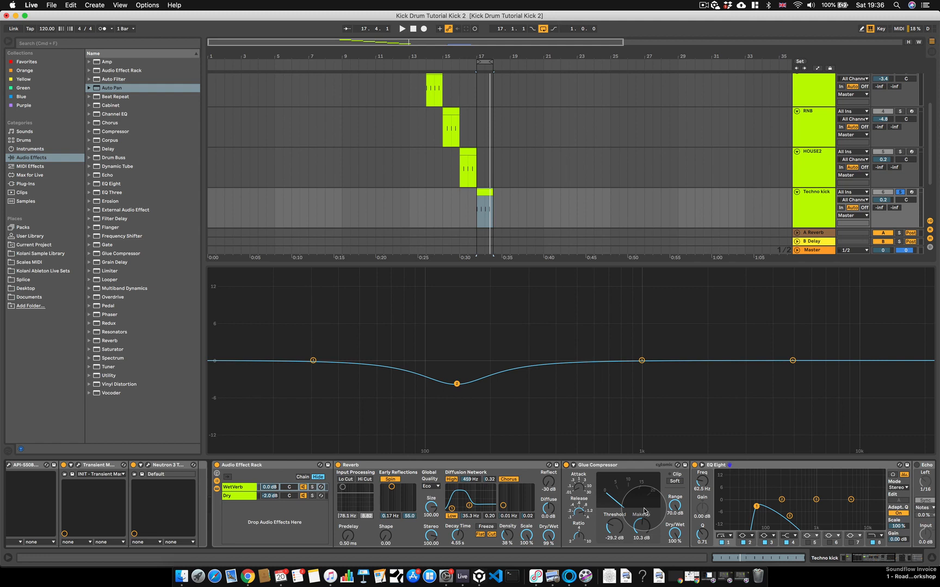
left_click(401, 28)
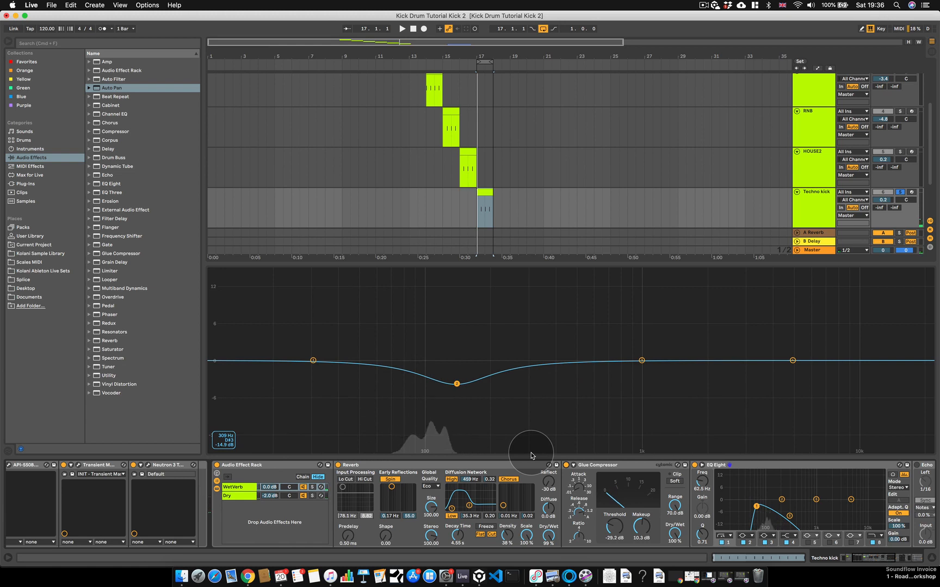
mouse_move(569, 533)
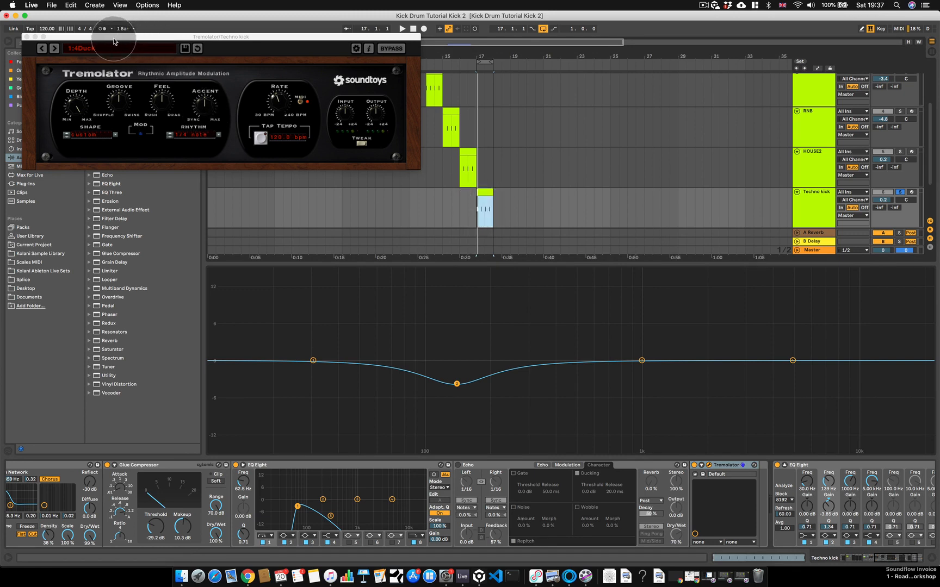
Step: Close Tremolator, then play and stop the kick to hear the ducked reverb
left_click(402, 29)
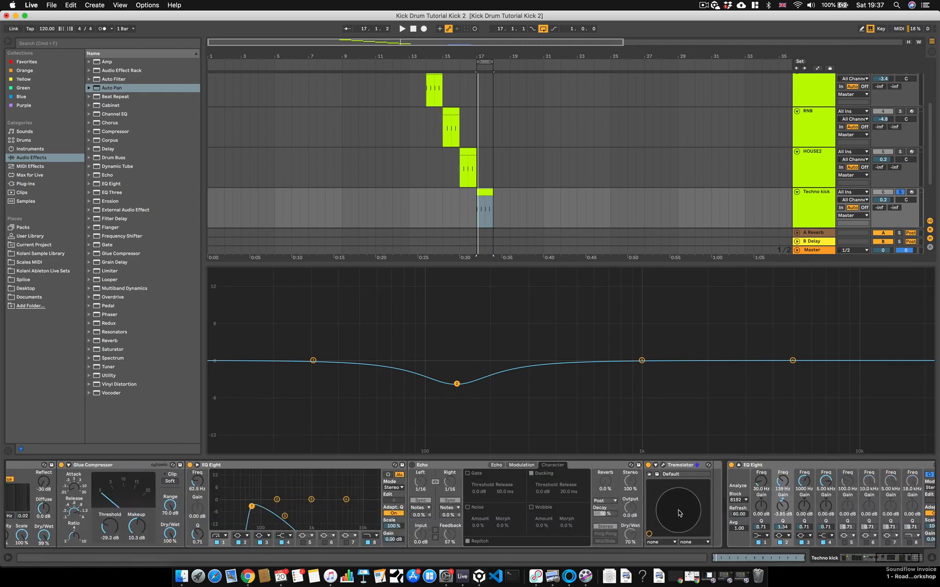
left_click(401, 28)
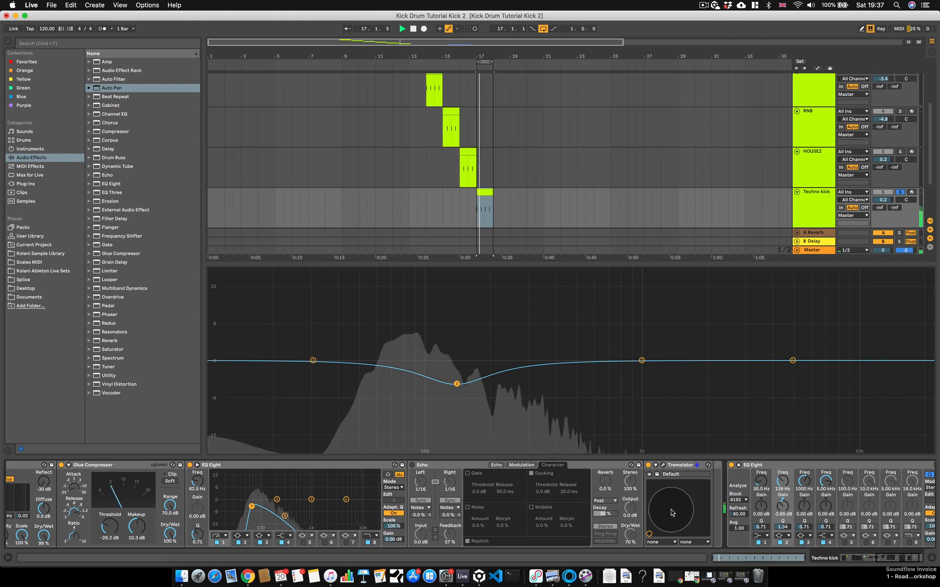
left_click(664, 465)
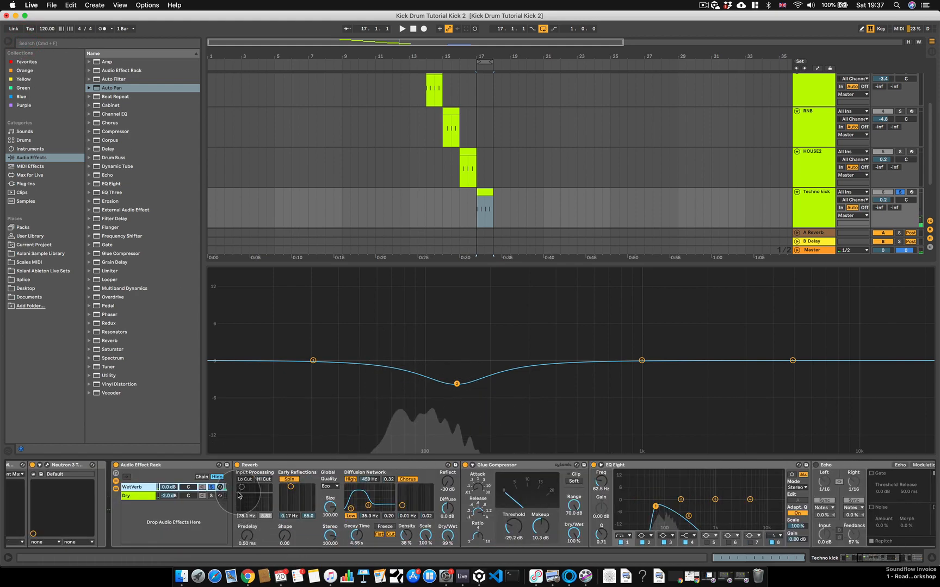
Step: Select the Dry chain in the Audio Effect Rack to view its empty device chain
left_click(211, 486)
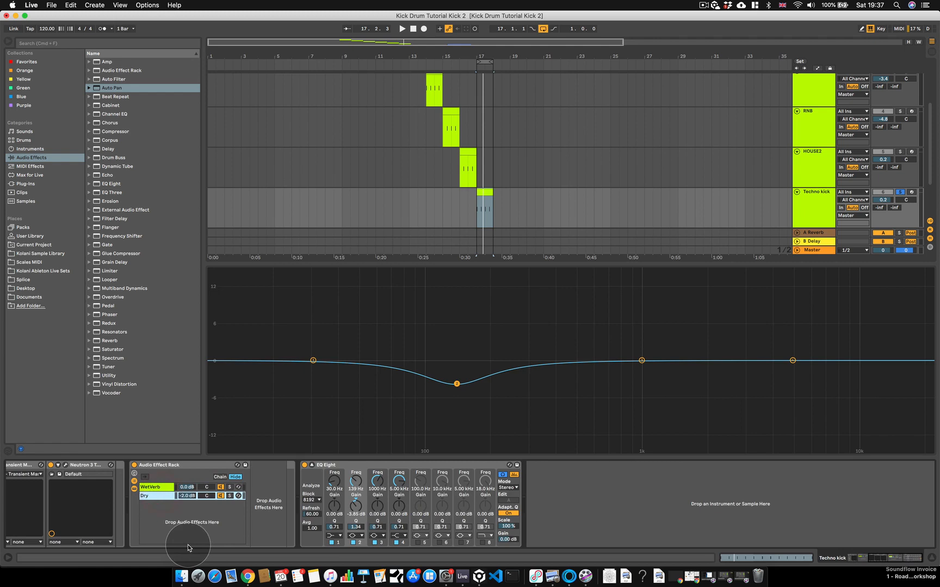
mouse_move(277, 518)
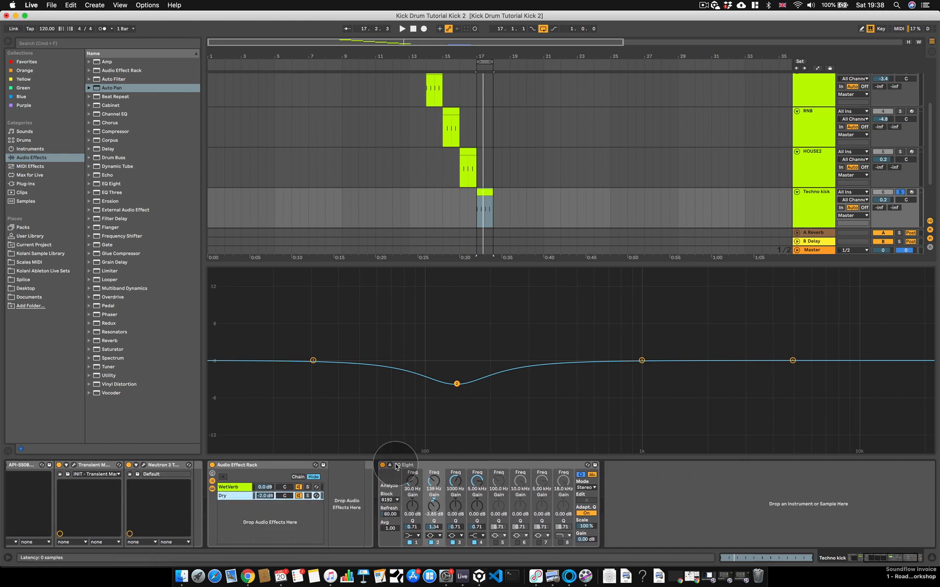
Step: View the track EQ Eight's 139 Hz cut, then play the fully processed kick
left_click(407, 465)
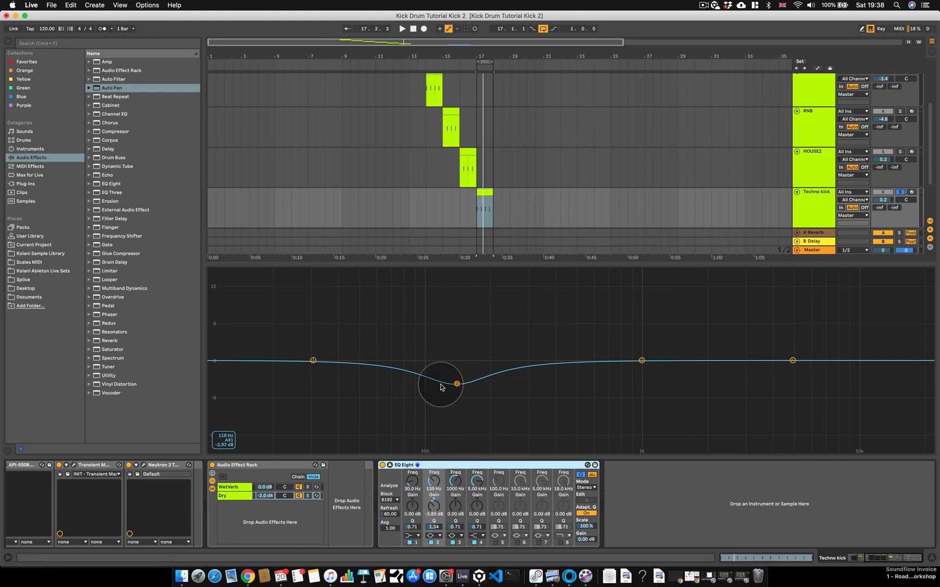
mouse_move(251, 482)
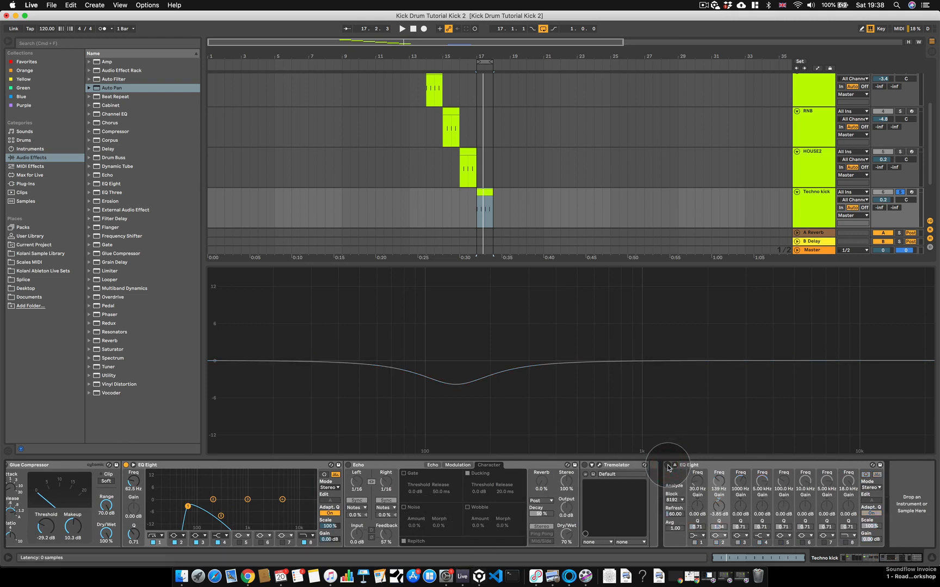
left_click(401, 28)
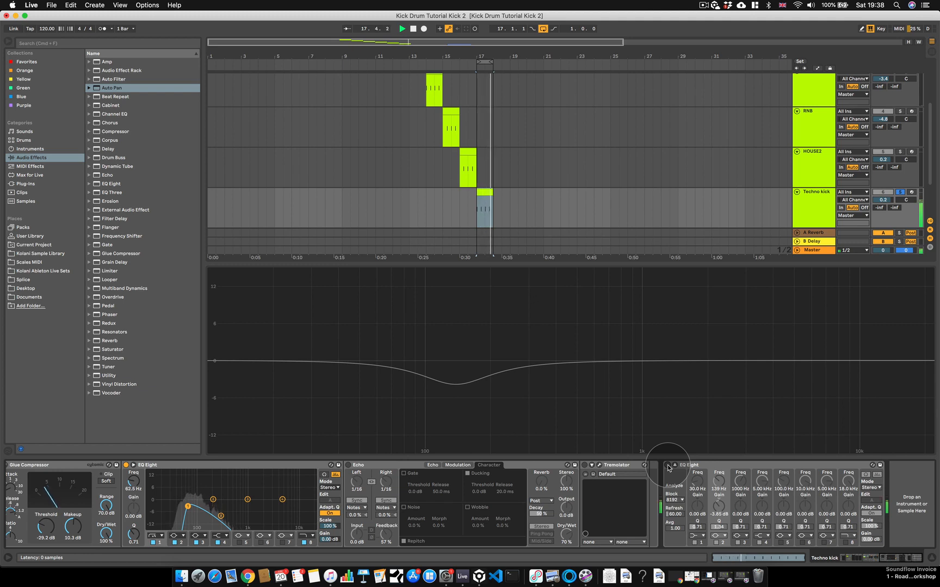